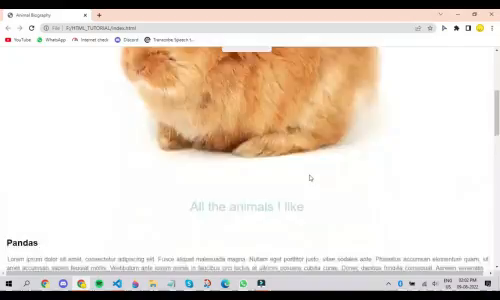
Review the pandas.html style rules, then view index.html's embedded styles
{"action": "scroll", "scroll_direction": "down", "scroll_amount": 3}
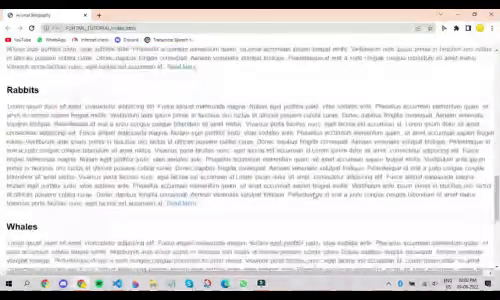
{"action": "scroll", "scroll_direction": "down", "scroll_amount": 3}
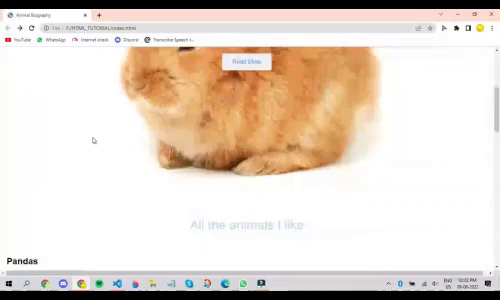
{"action": "scroll", "scroll_direction": "up", "scroll_amount": 3}
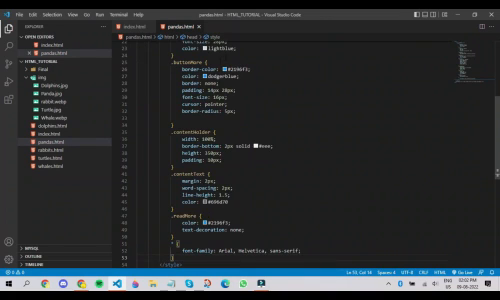
{"action": "scroll", "scroll_direction": "down", "scroll_amount": 3}
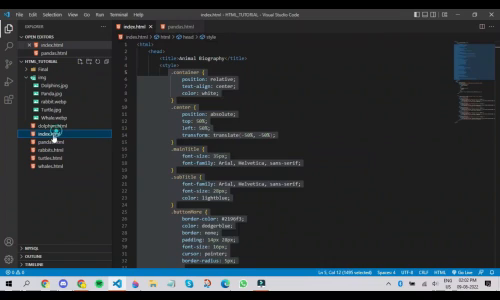
Scroll index.html down to the container div with the rabbit image, title spans and Read More button
{"action": "scroll", "scroll_direction": "down", "scroll_amount": 3}
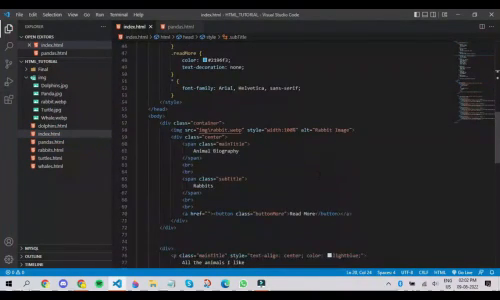
{"action": "scroll", "scroll_direction": "down", "scroll_amount": 3}
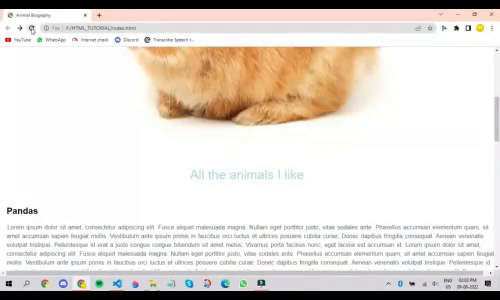
{"action": "scroll", "scroll_direction": "down", "scroll_amount": 3}
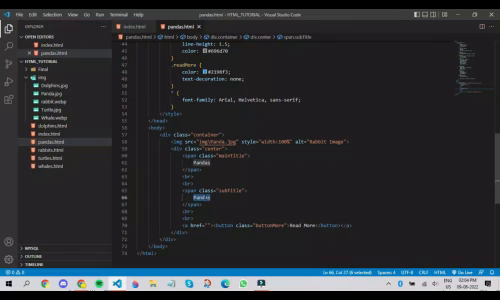
Return to index.html and scroll to its banner container and animal text markup
{"action": "left_click", "coordinate": [136, 20]}
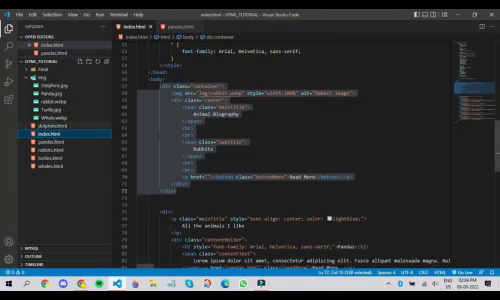
{"action": "scroll", "scroll_direction": "down", "scroll_amount": 3}
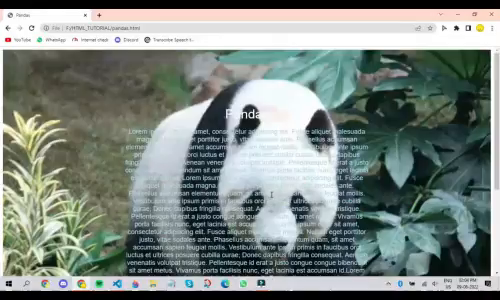
Scroll the Pandas page in Chrome to check the centred title and text over the banner
{"action": "scroll", "scroll_direction": "down", "scroll_amount": 3}
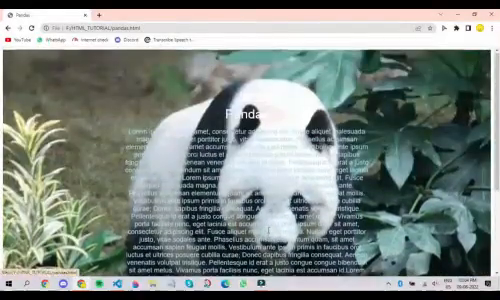
{"action": "scroll", "scroll_direction": "down", "scroll_amount": 3}
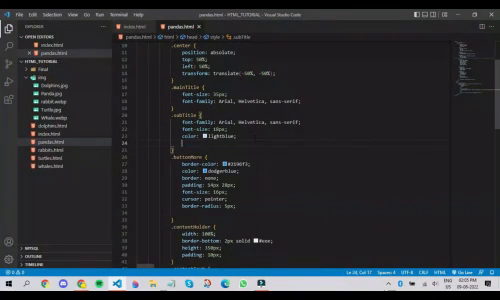
Add padding: 2px and a line-height property to the .subTitle rule in pandas.html
{"action": "type", "text": "padding: 2px;"}
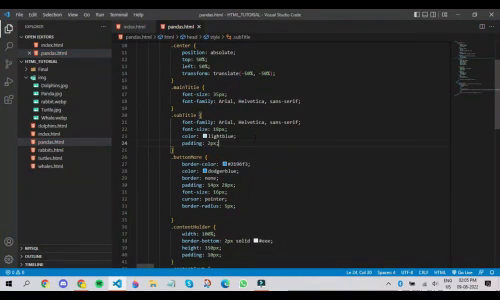
{"action": "type", "text": "line"}
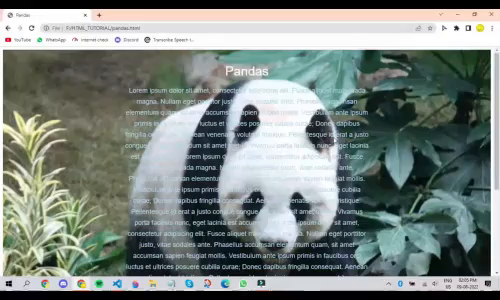
Scroll the refreshed Pandas page to inspect the more spaced subtitle text
{"action": "scroll", "scroll_direction": "down", "scroll_amount": 3}
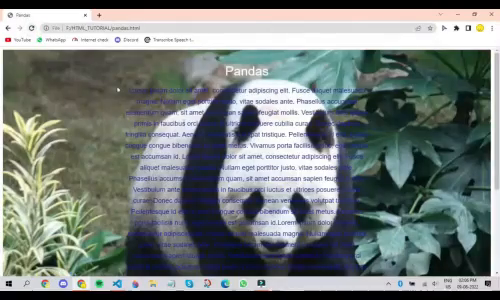
{"action": "scroll", "scroll_direction": "down", "scroll_amount": 3}
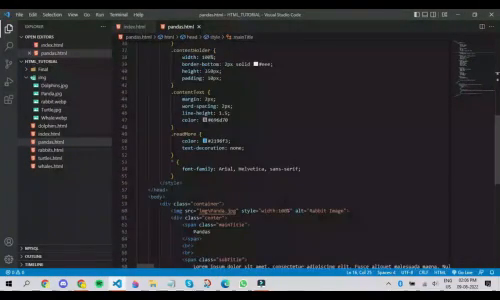
Scroll pandas.html past the styles to the container, img and center elements
{"action": "scroll", "scroll_direction": "down", "scroll_amount": 3}
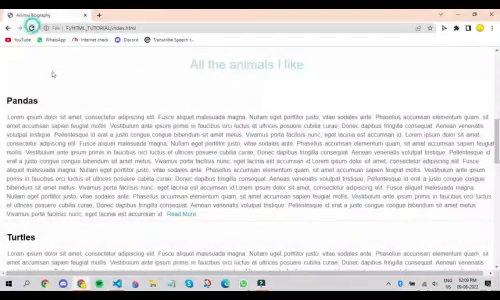
{"action": "scroll", "scroll_direction": "down", "scroll_amount": 3}
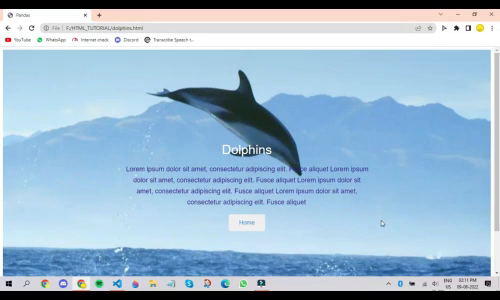
{"action": "mouse_move", "coordinate": [185, 130]}
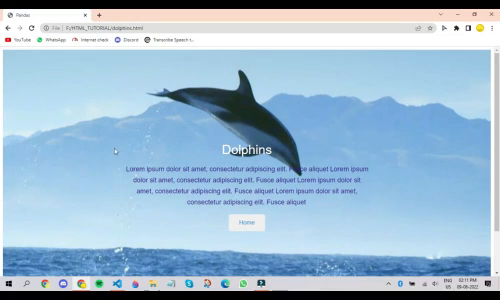
{"action": "mouse_move", "coordinate": [190, 245]}
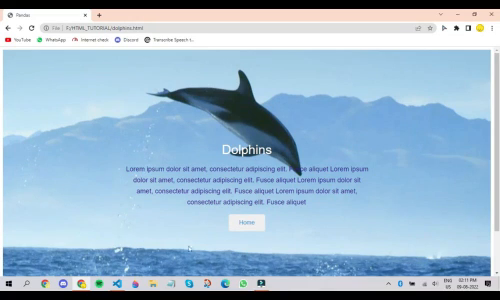